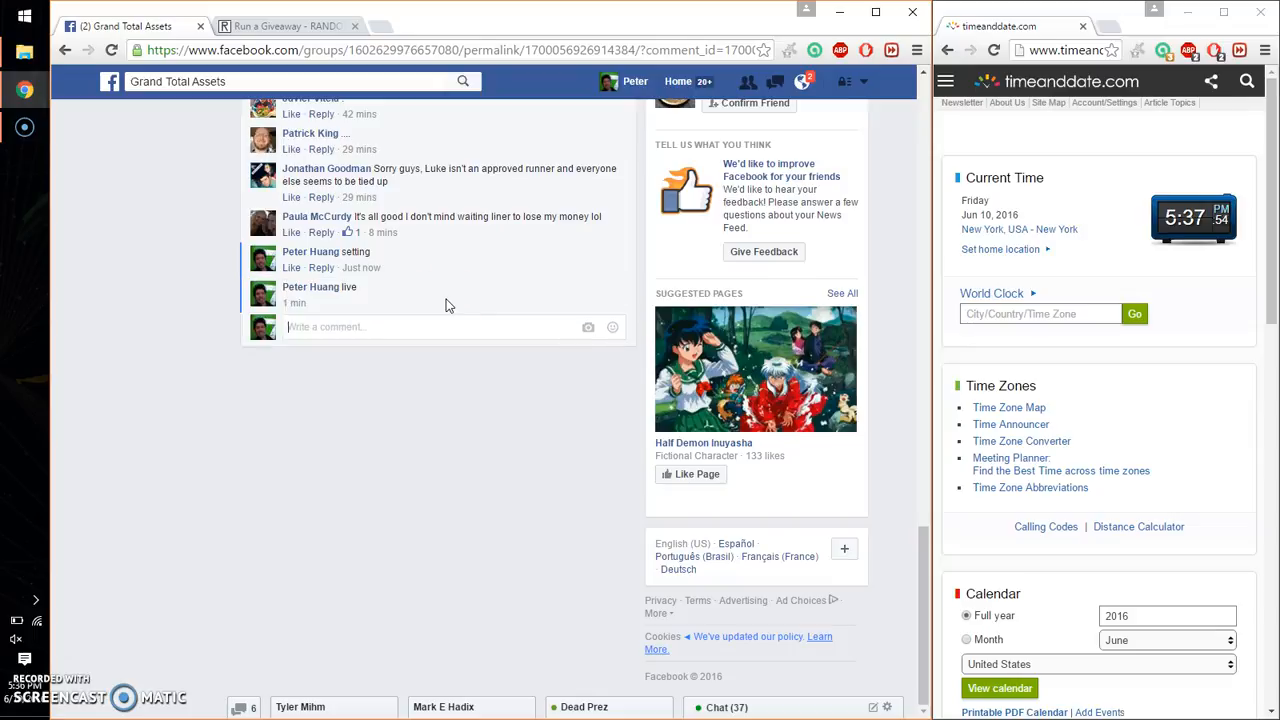
mouse_move(352, 304)
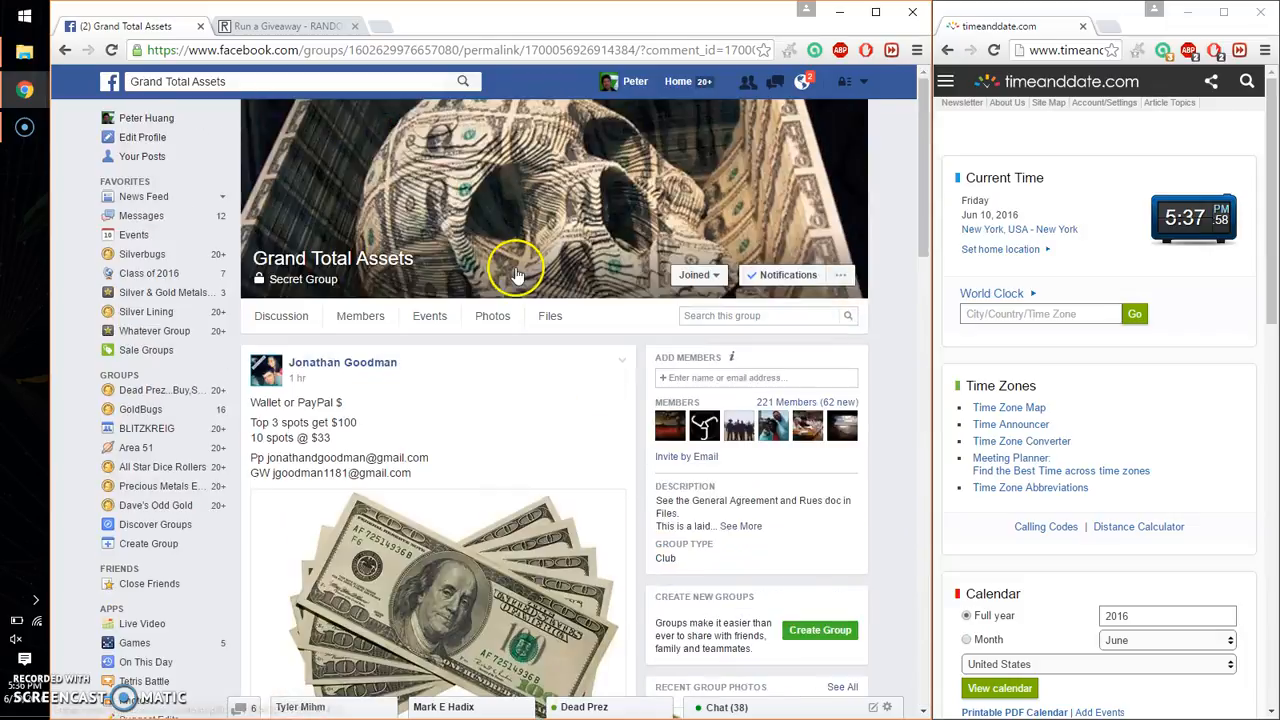
- Expand the giveaway post's comment to reveal the full numbered list of ten entrants
scroll(down, 3)
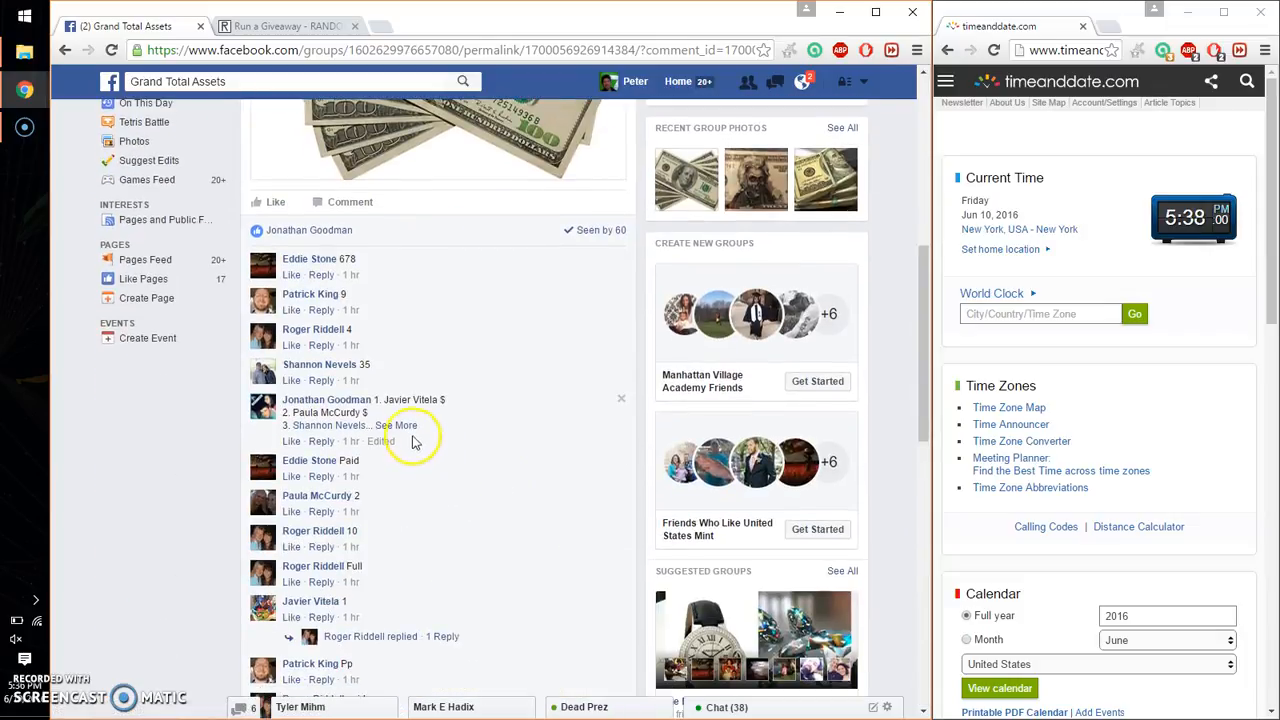
click(404, 424)
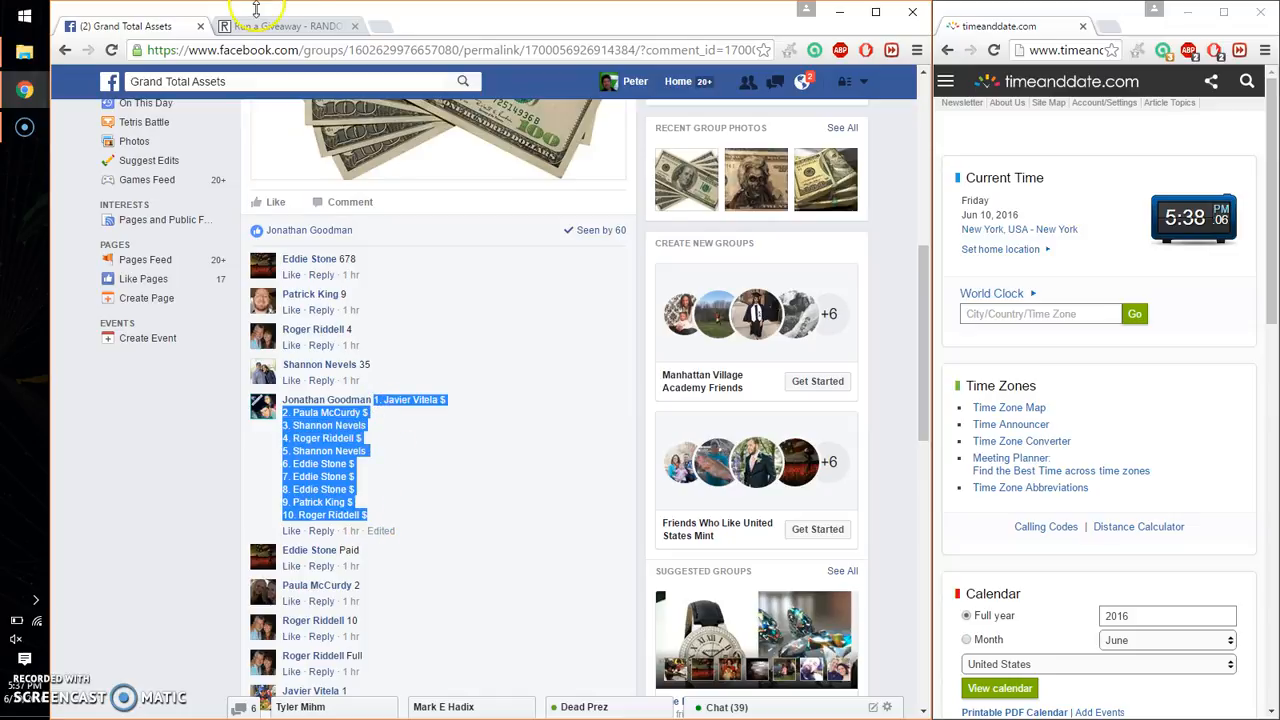
- Roll 2d6 on the giveaway page and accept the result as 8 rounds for the ten entries
click(288, 26)
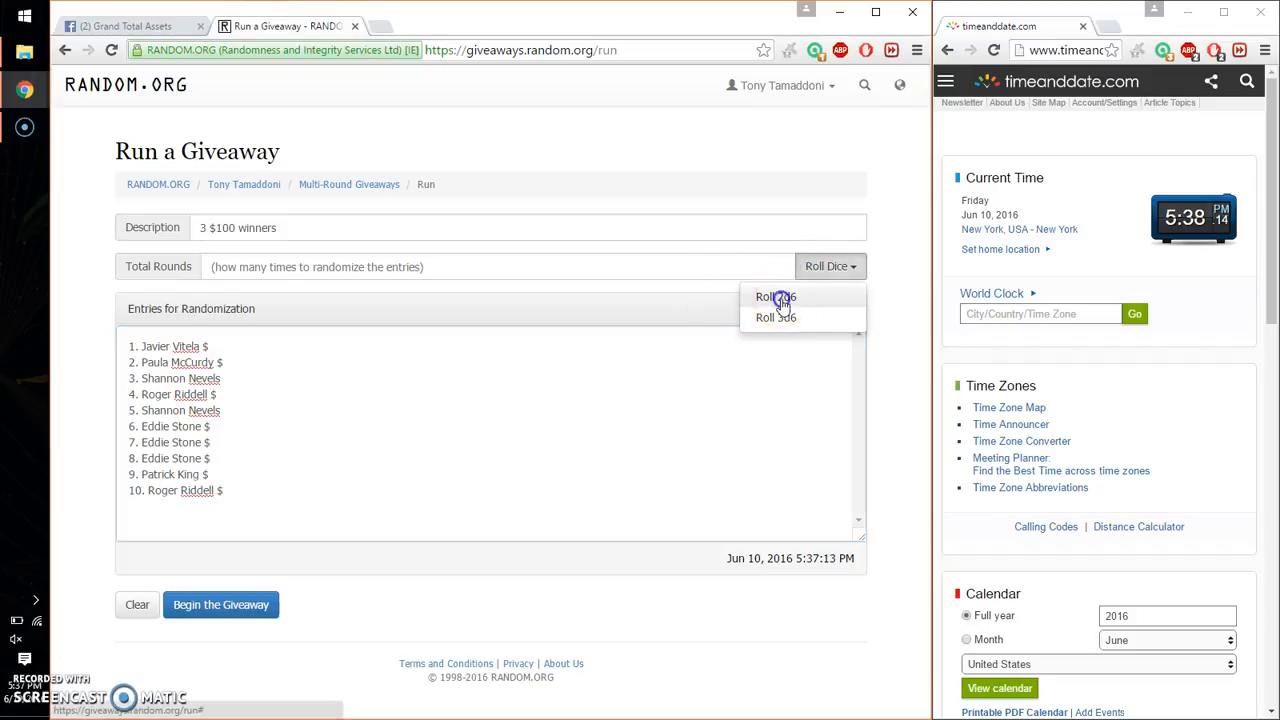
click(776, 296)
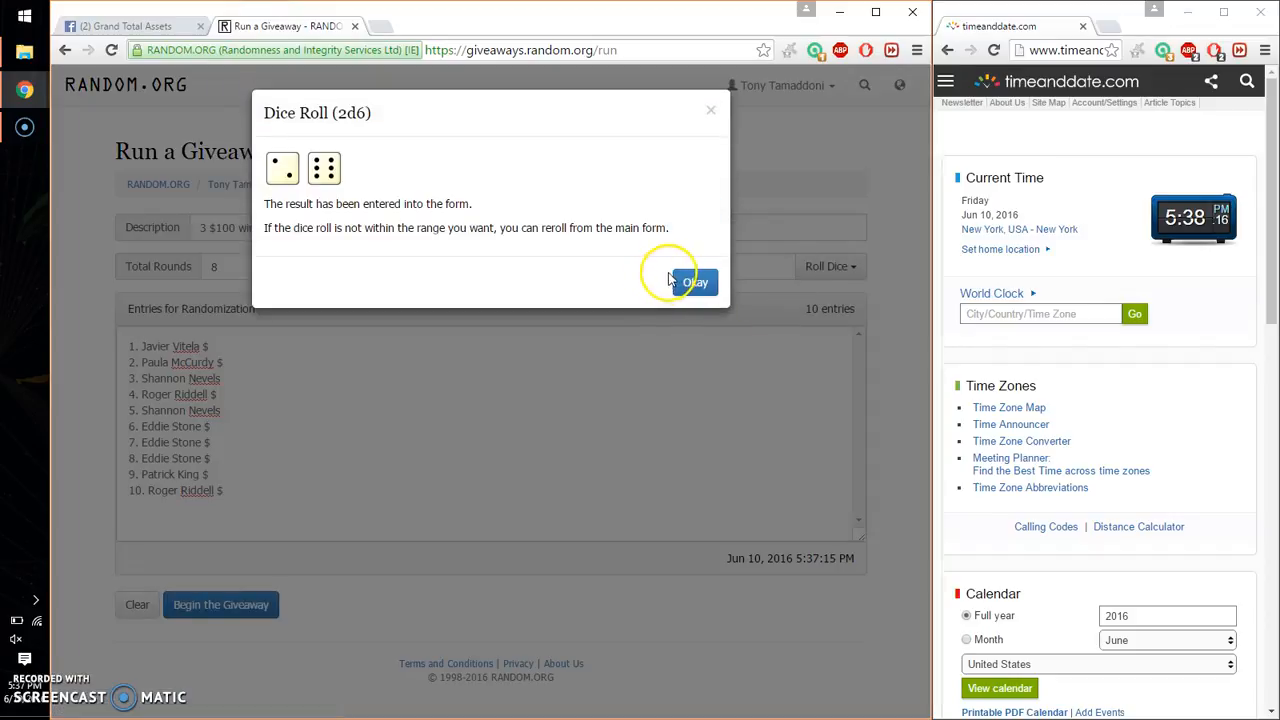
click(694, 280)
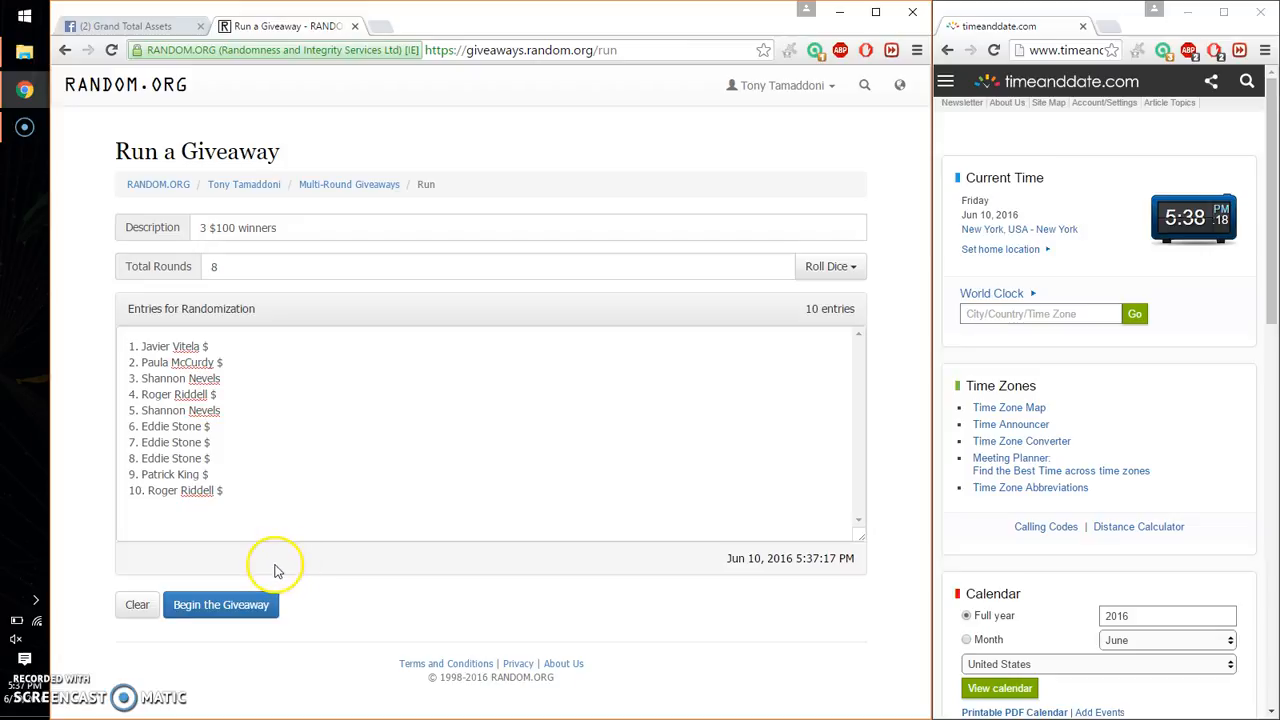
- Begin the eight-round giveaway and advance the randomization round by round toward the final round
click(220, 604)
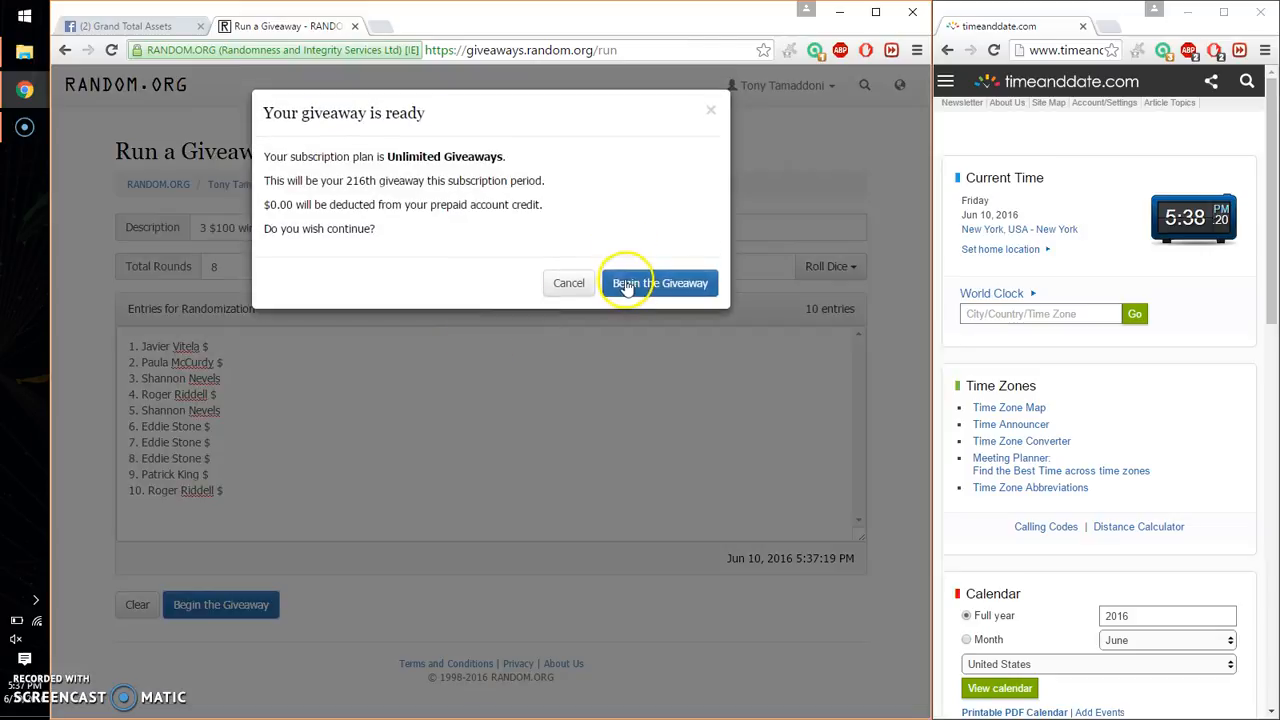
click(660, 284)
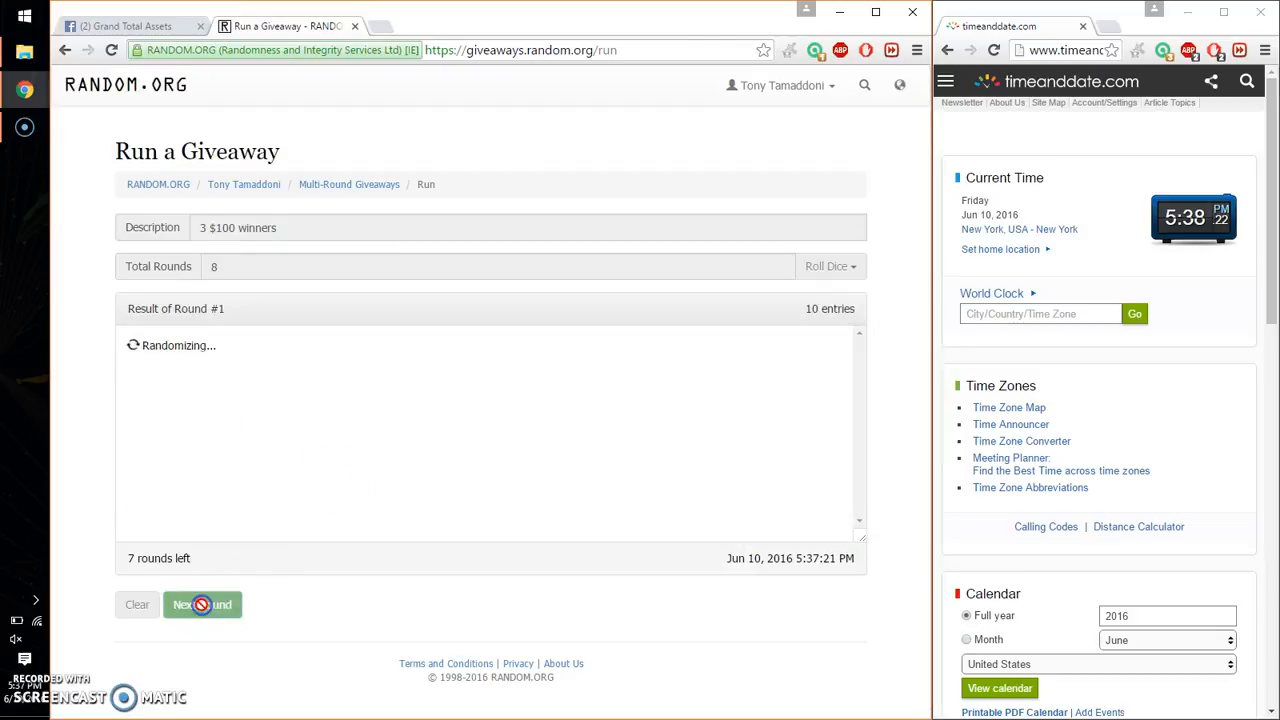
click(202, 604)
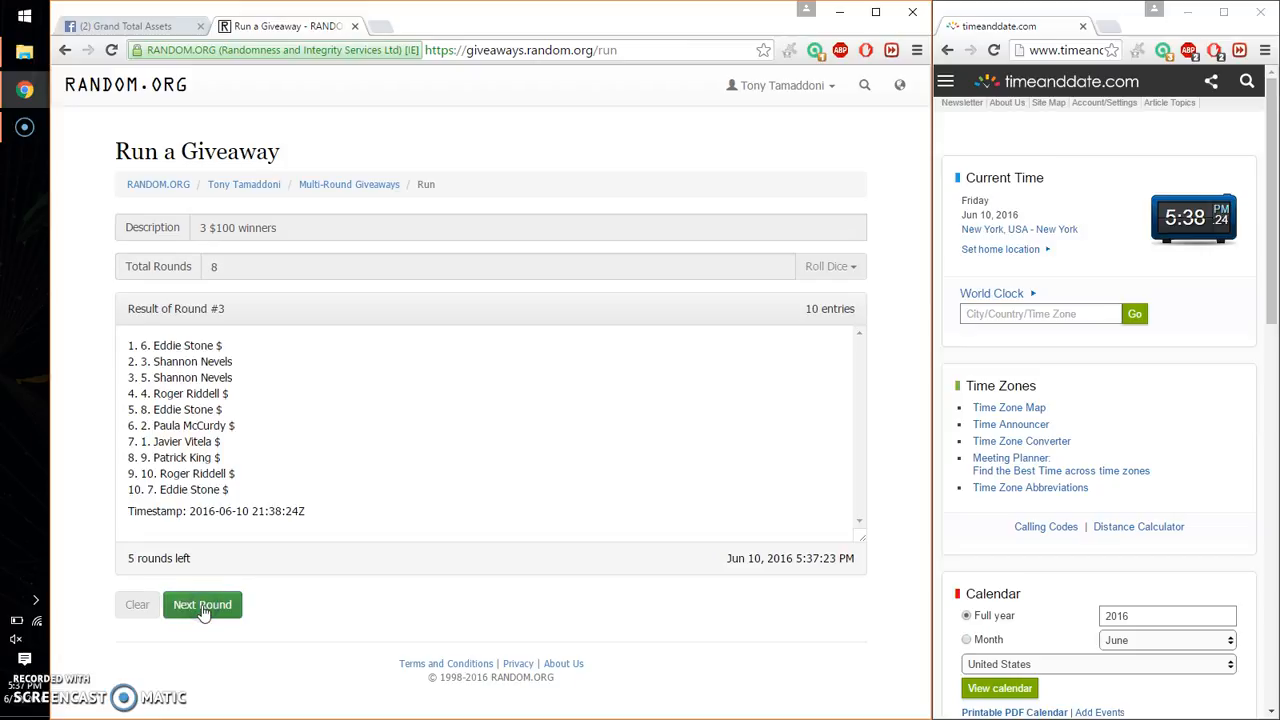
click(202, 604)
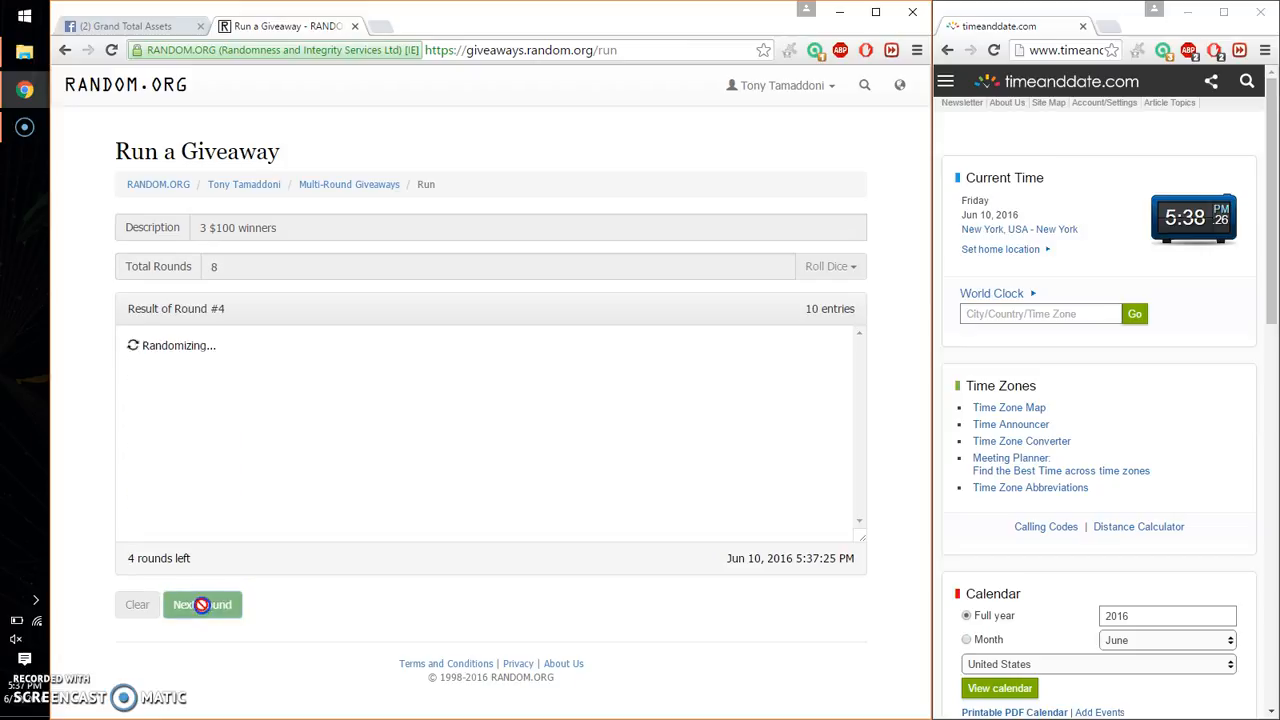
click(202, 604)
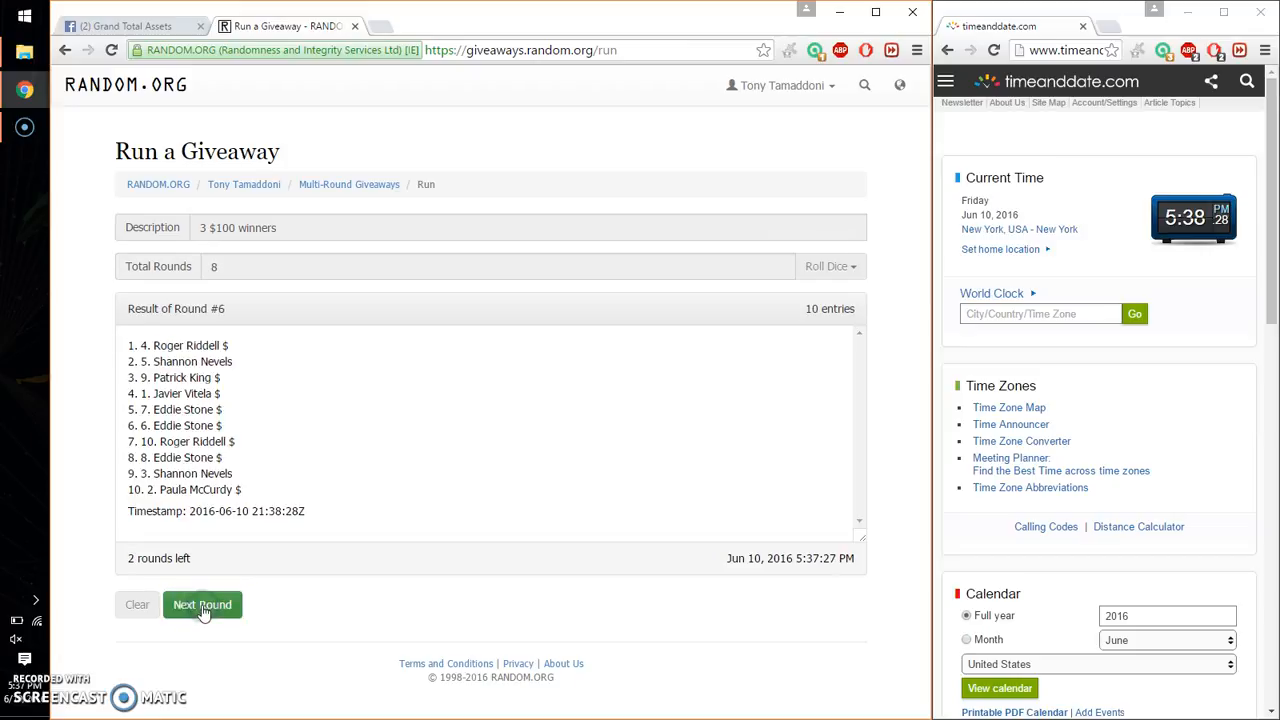
click(202, 604)
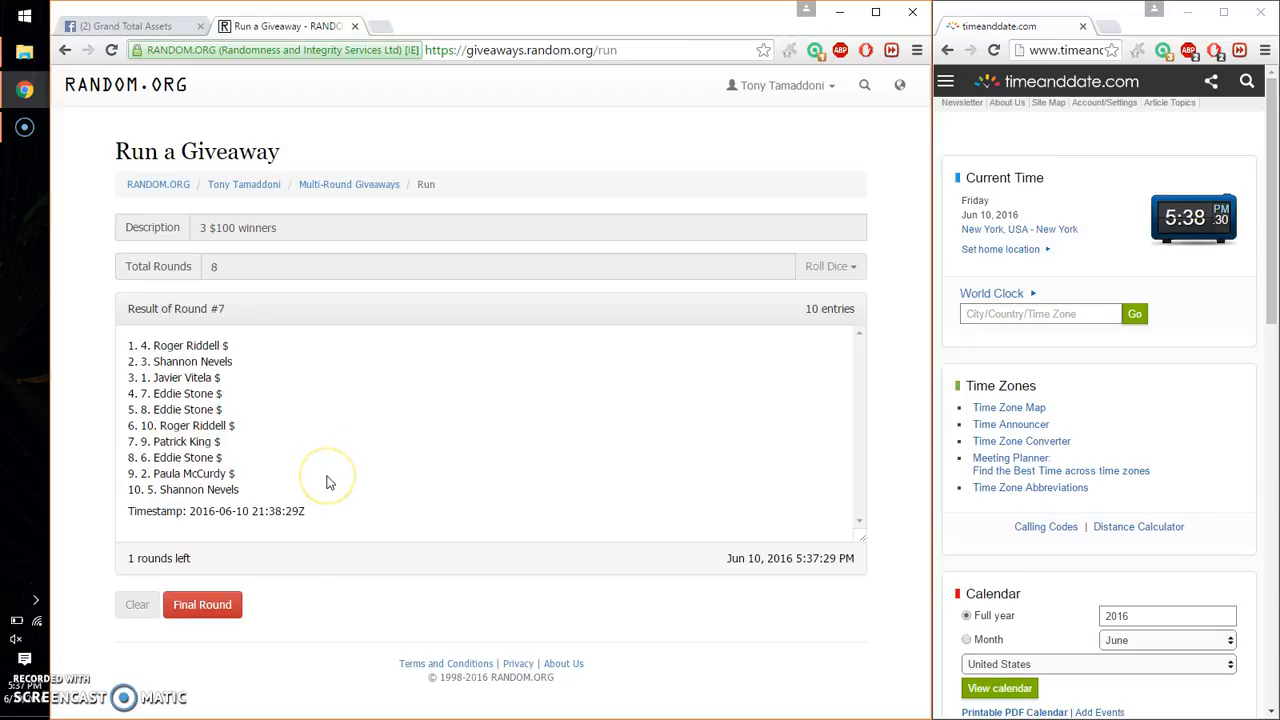
mouse_move(330, 482)
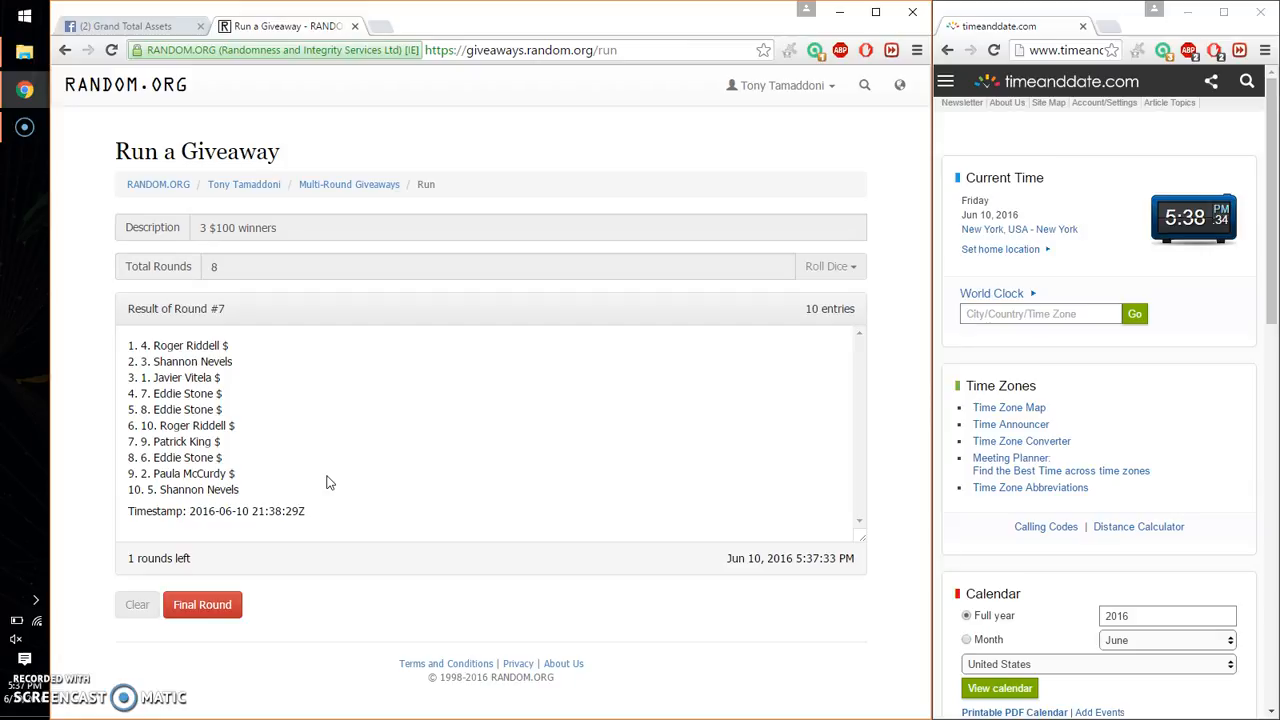
- Post a 'good lu' message in the Facebook group thread, then return to the giveaway
click(130, 24)
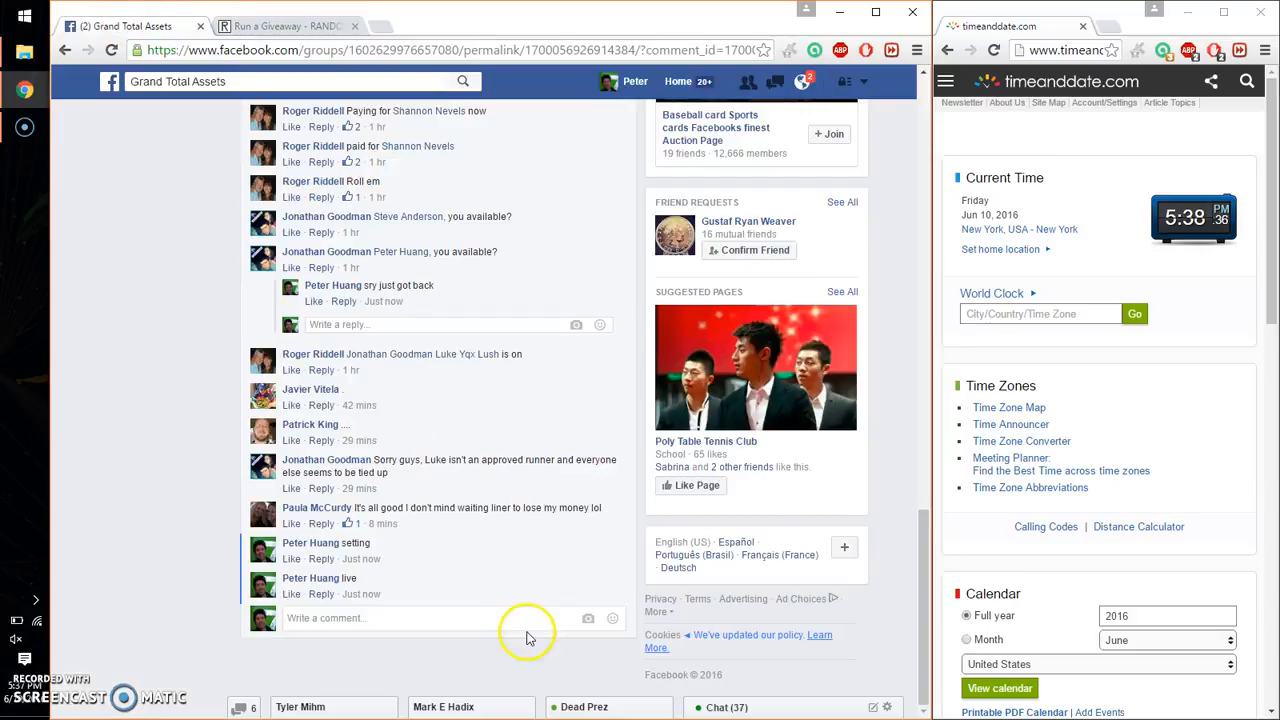
text(good lu)
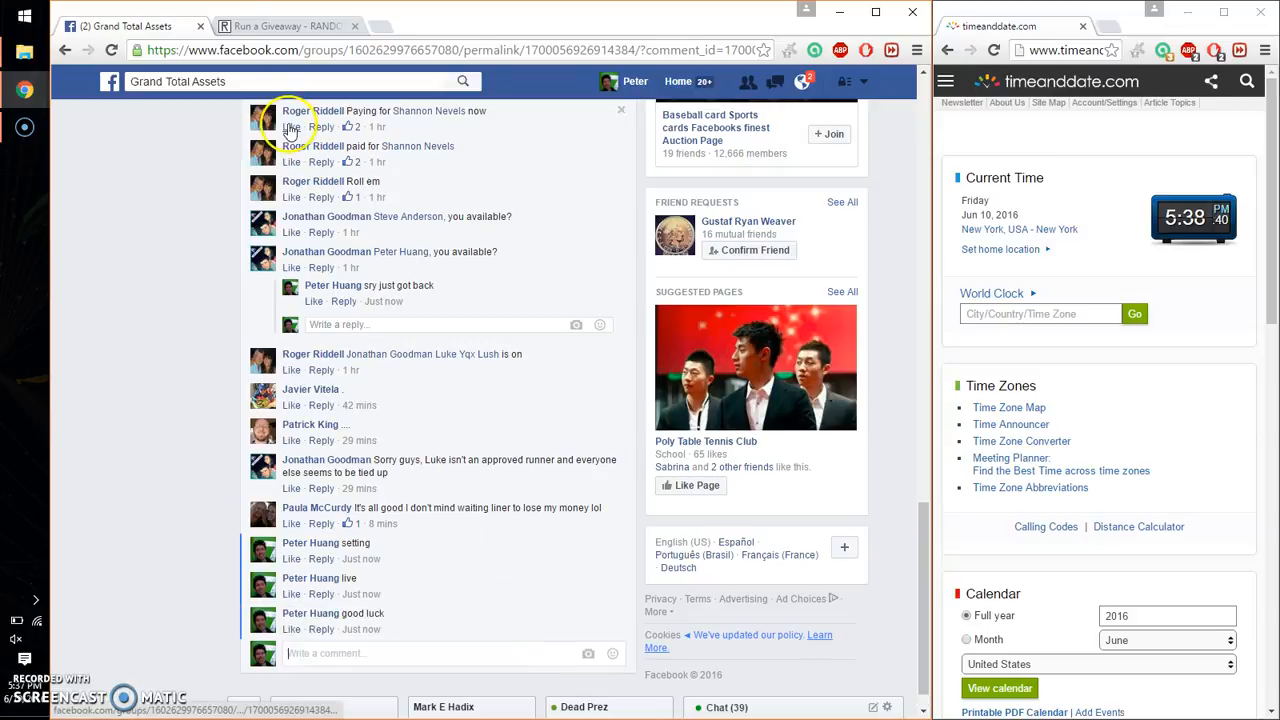
click(288, 26)
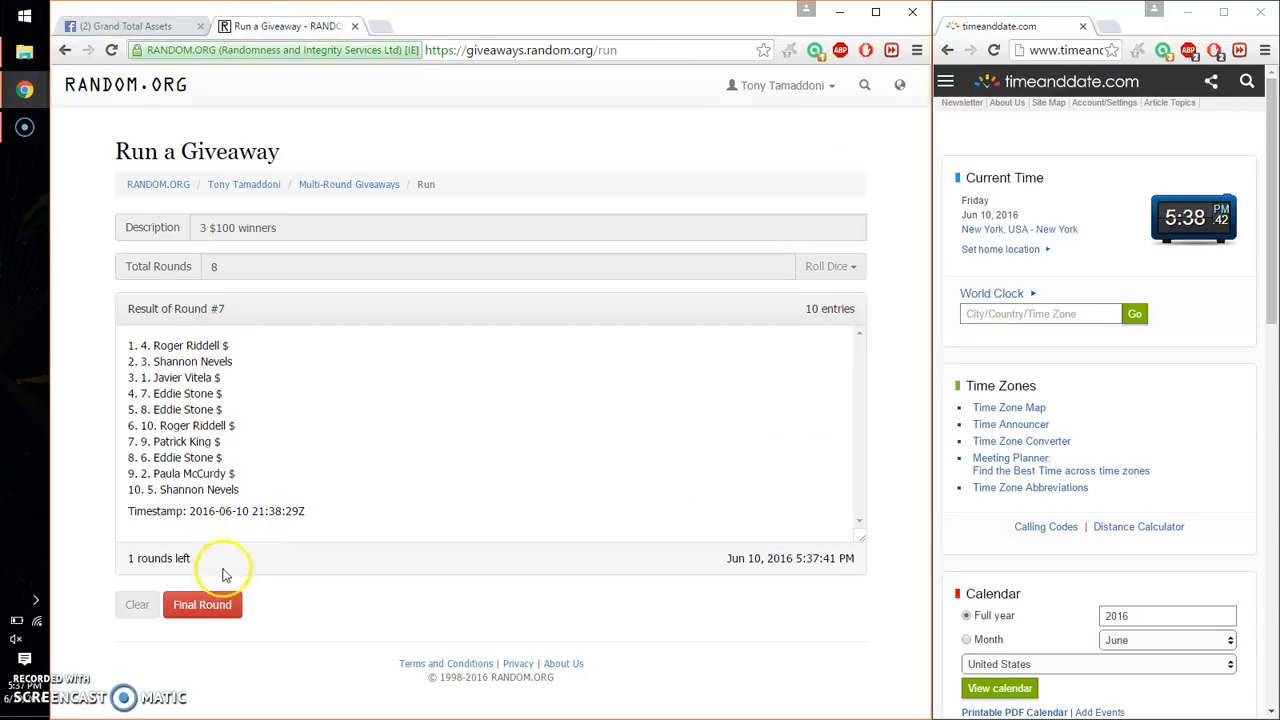
- Run the final round 8 and highlight the top three winners in the results list
click(202, 604)
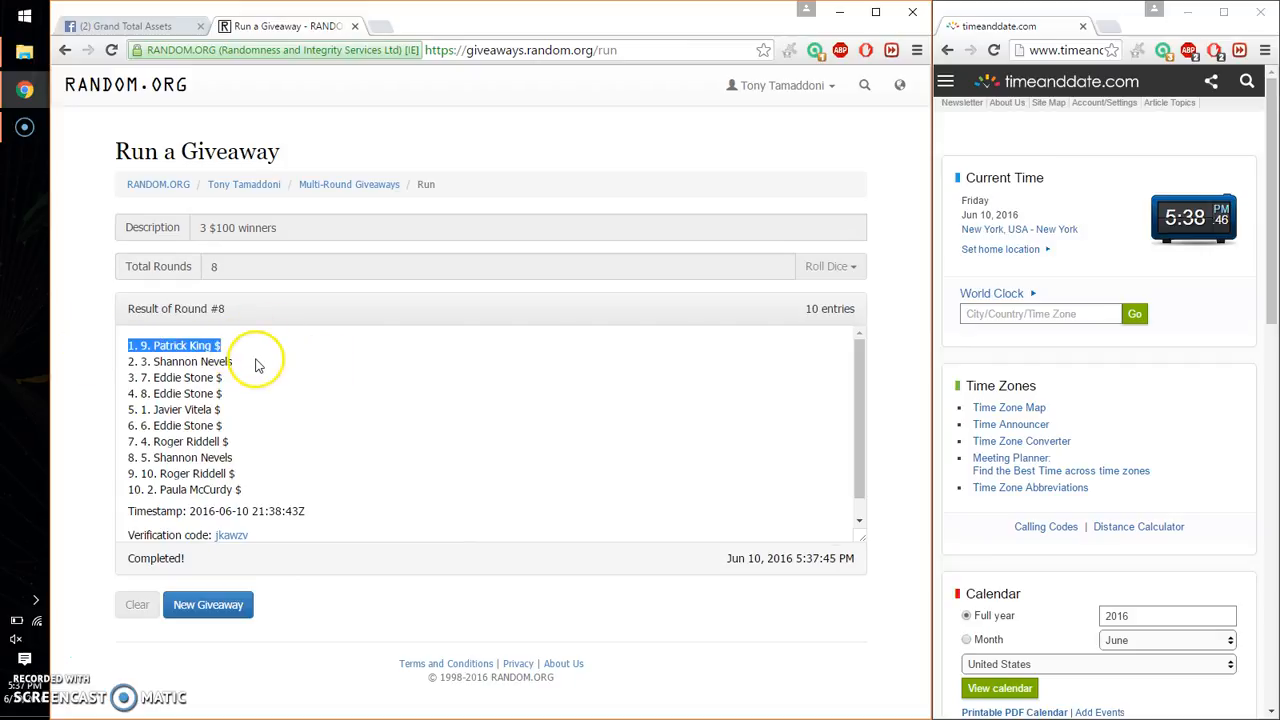
click(180, 360)
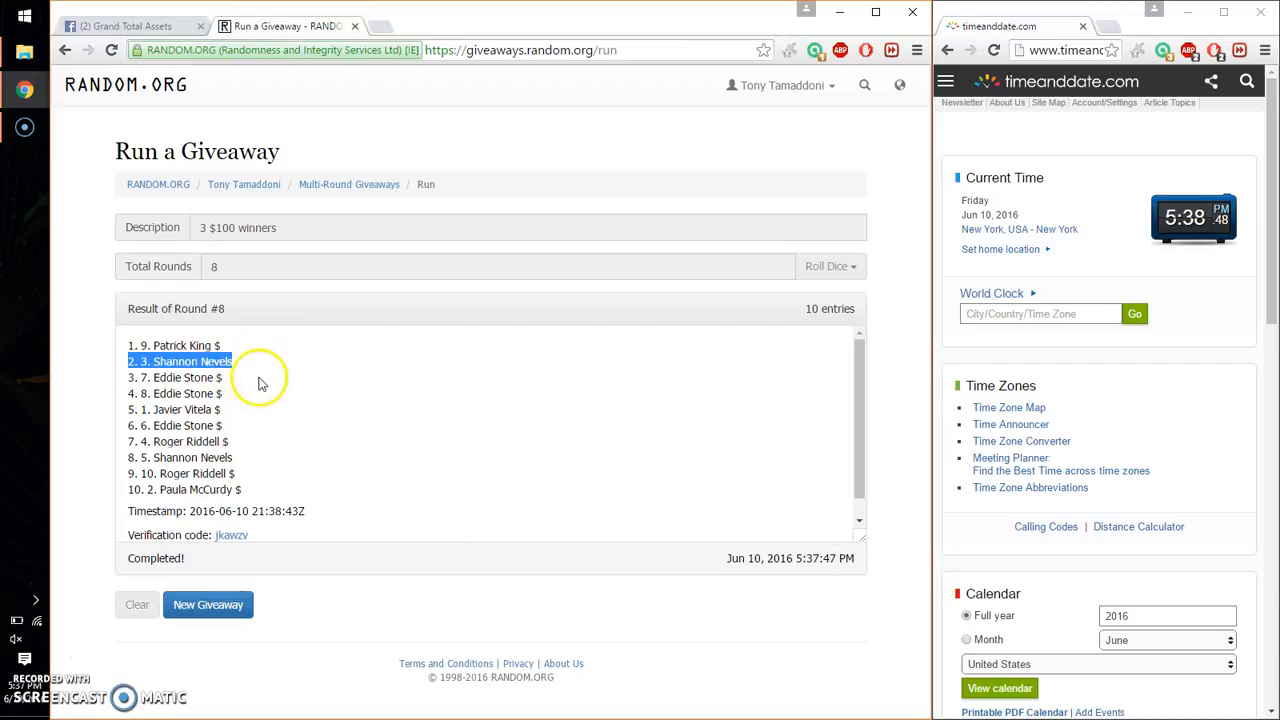
click(176, 376)
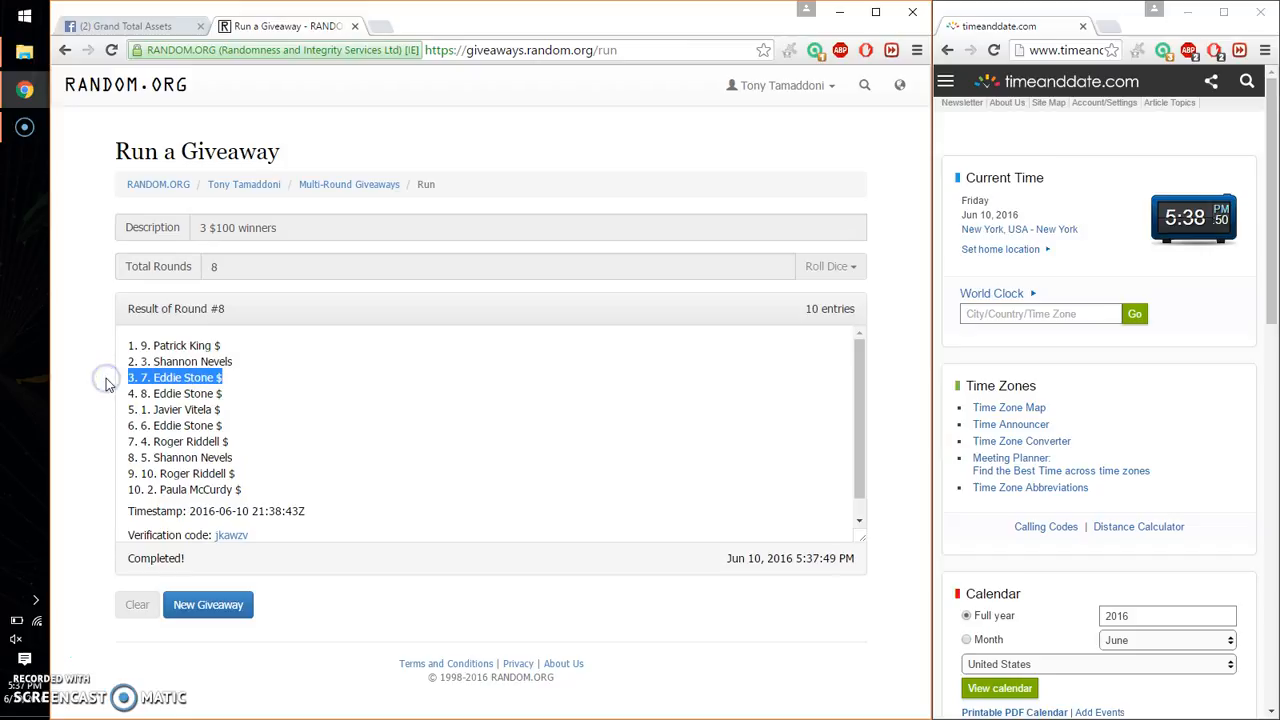